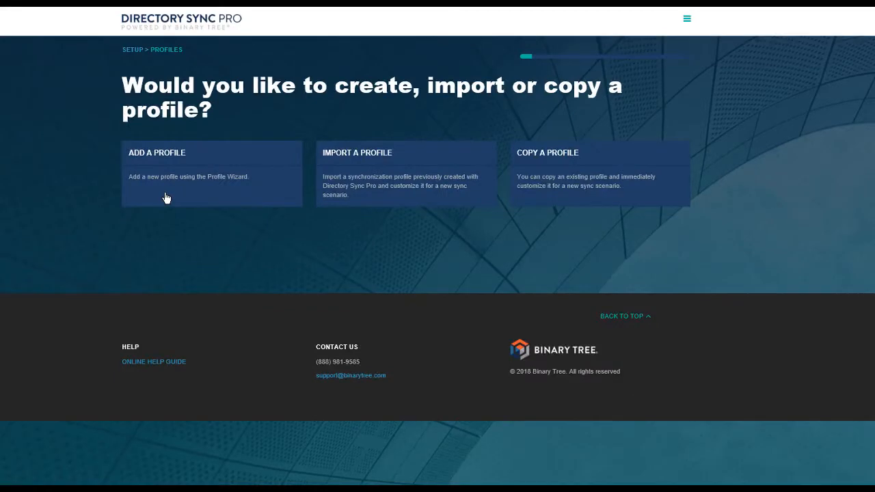
mouse_move(171, 187)
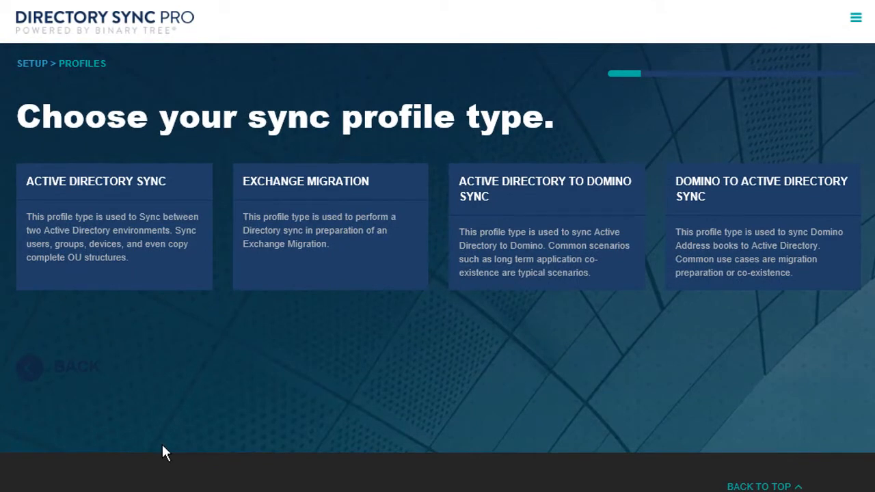
mouse_move(177, 288)
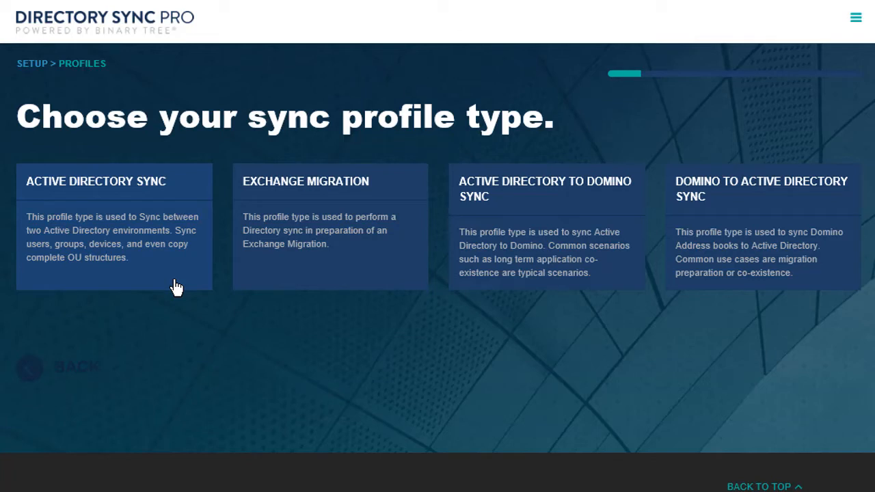
mouse_move(274, 293)
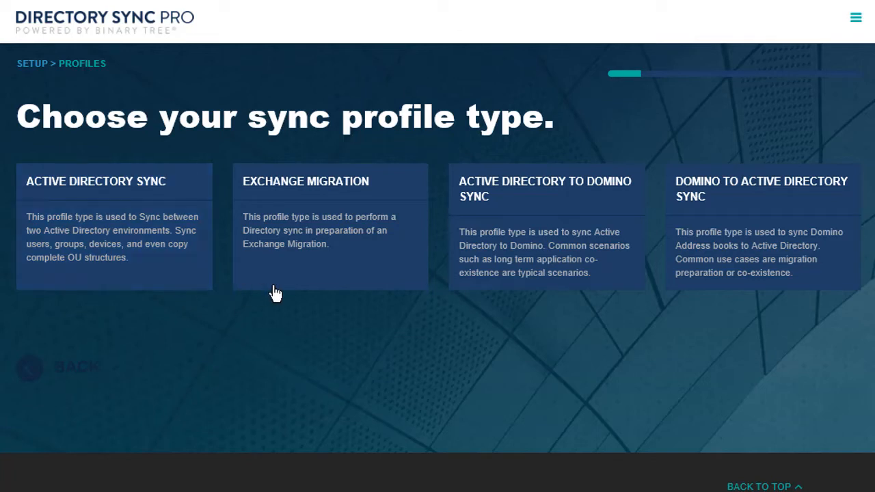
mouse_move(412, 294)
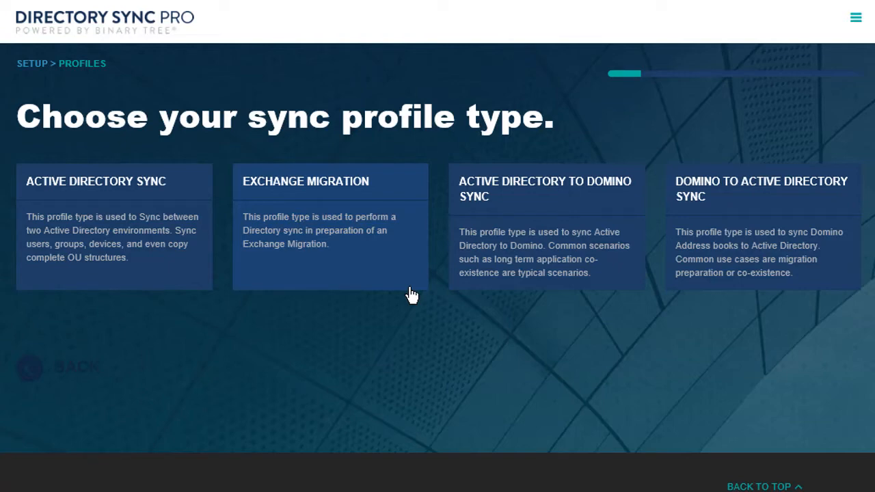
mouse_move(591, 290)
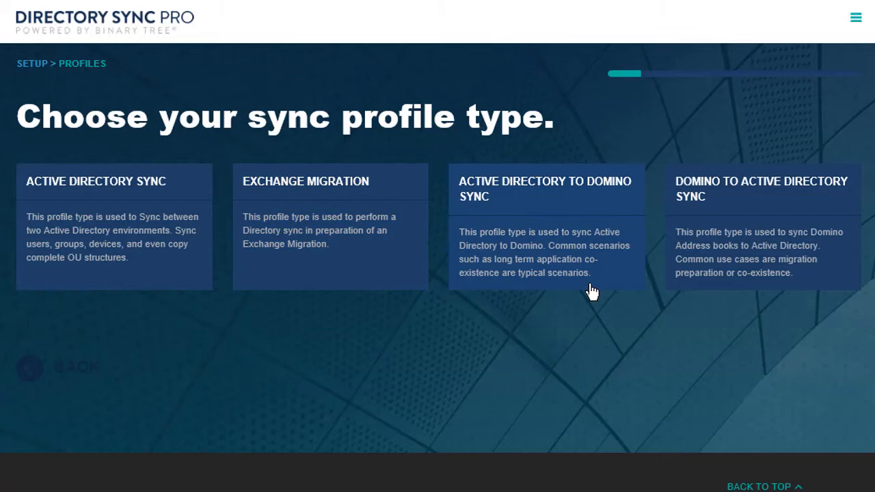
mouse_move(801, 290)
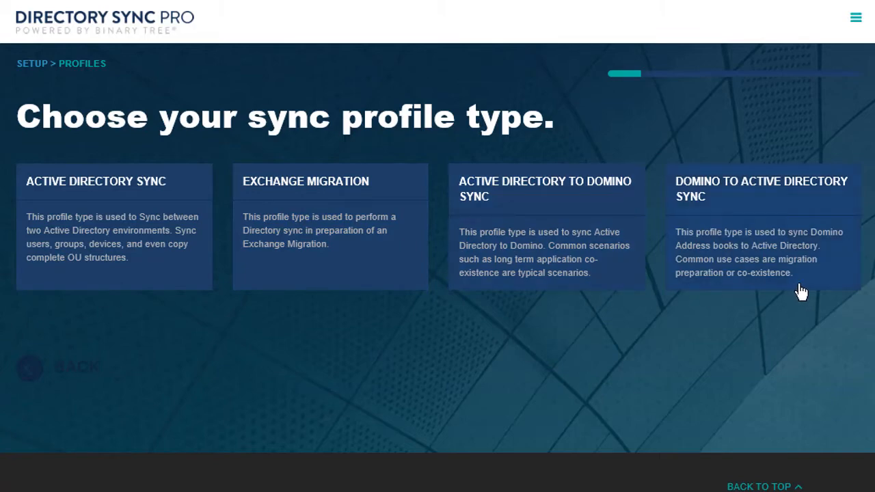
mouse_move(806, 292)
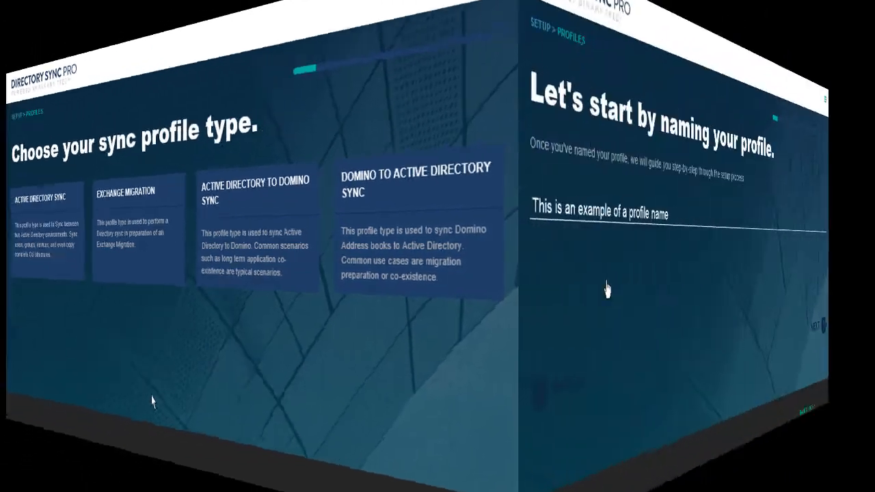
Enter 'Bluefish AD Profile' as the name, keeping Inter Forest/Continuous scope and Manually scheduling
text(Bluefish AD Pr)
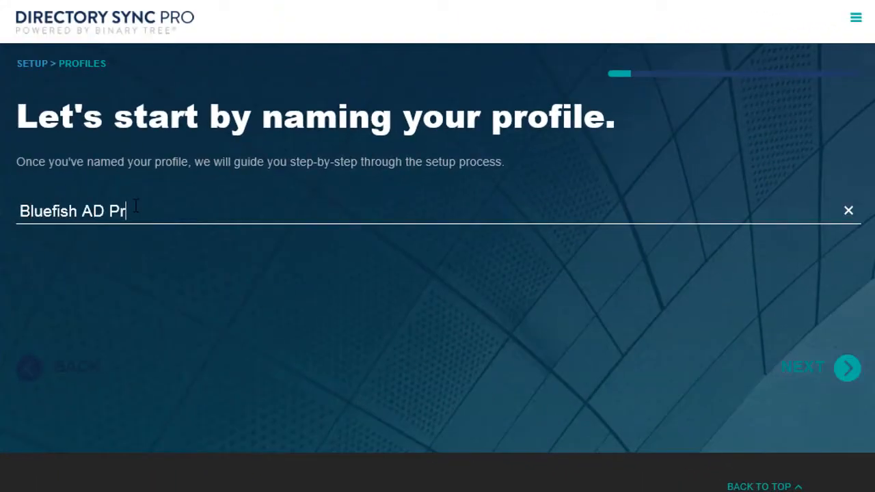
click(847, 367)
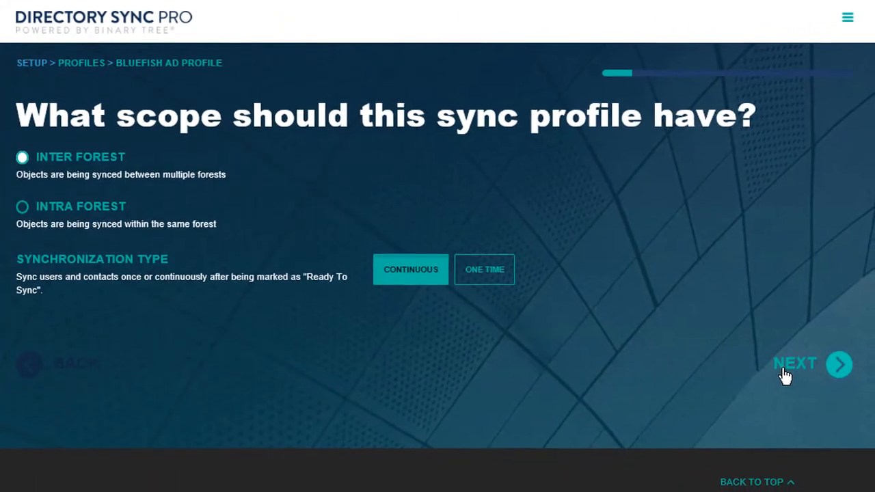
click(794, 363)
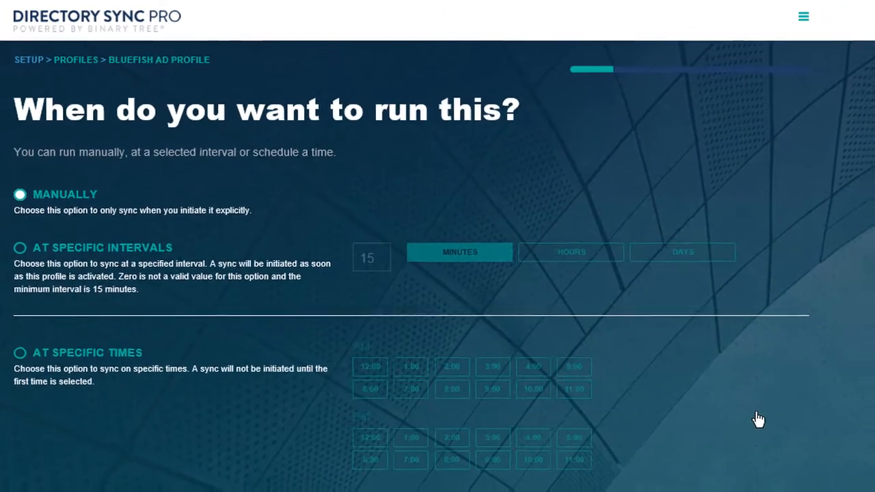
click(742, 321)
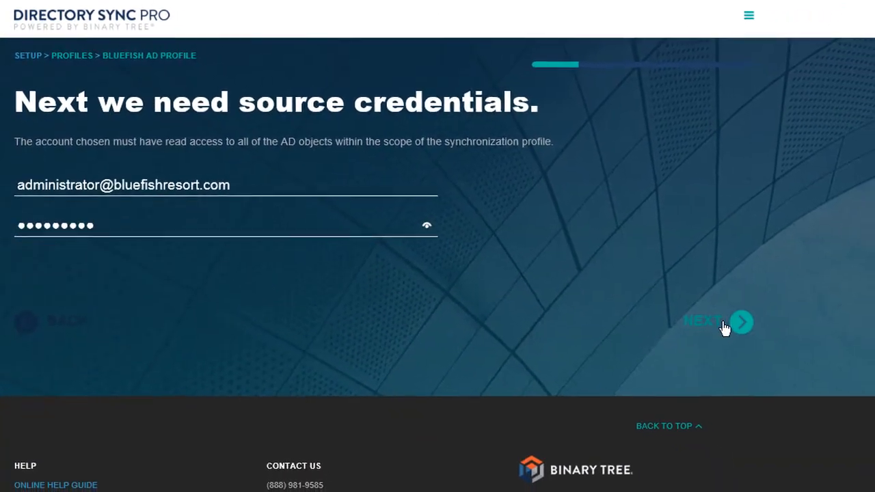
Submit source credentials, look up bluefishdc, add controller BLUEFISHDC, and include the Corp OU
click(741, 322)
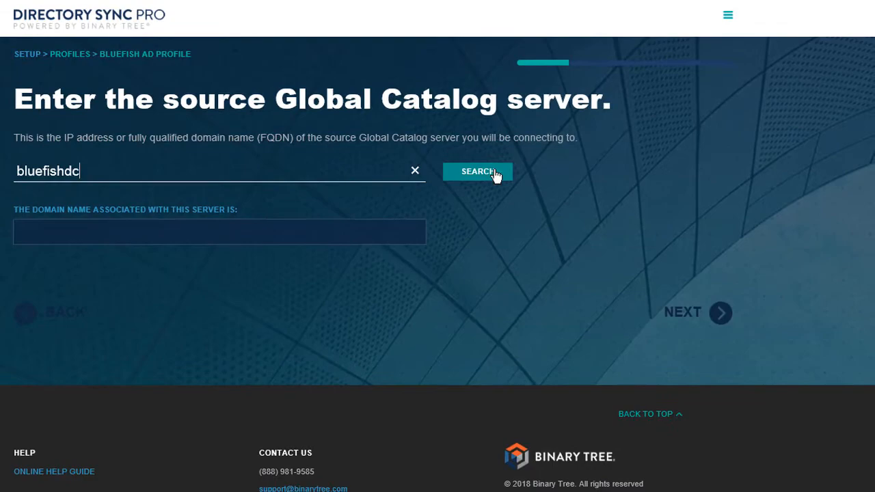
click(477, 171)
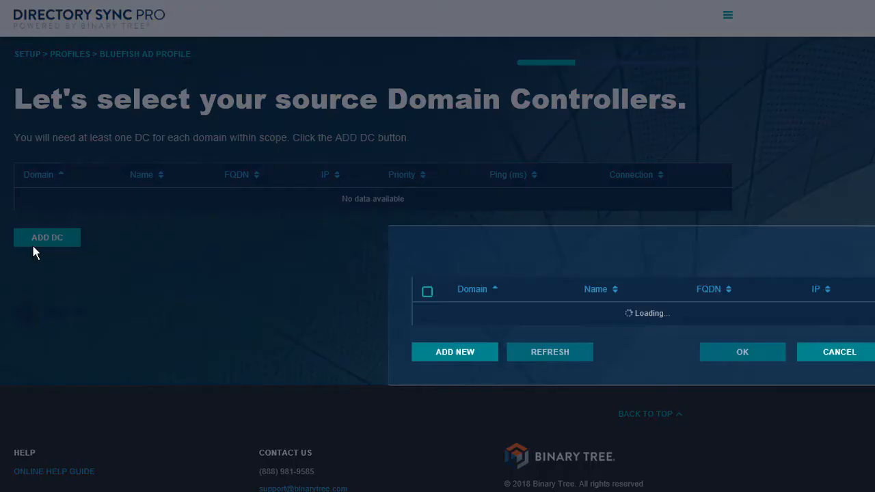
click(742, 351)
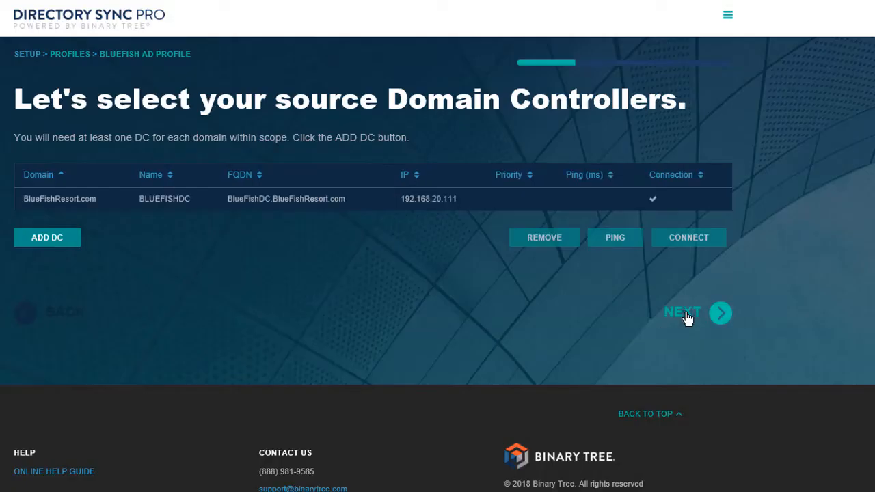
click(682, 313)
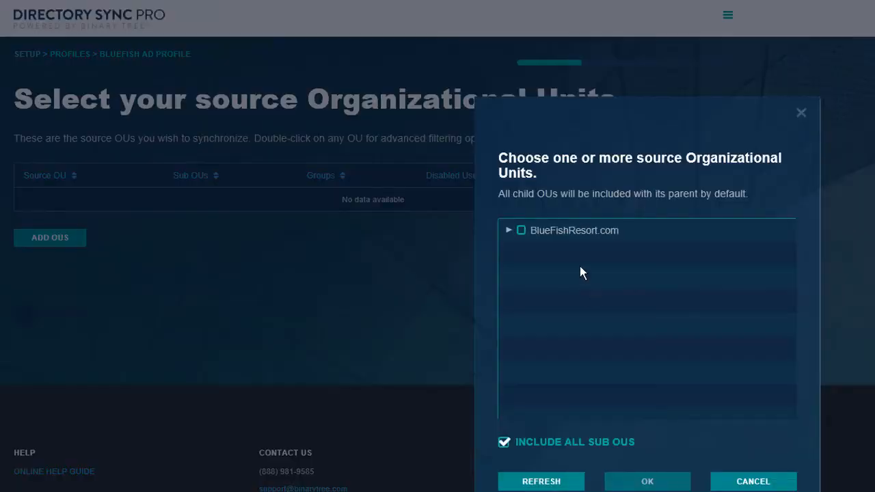
click(647, 481)
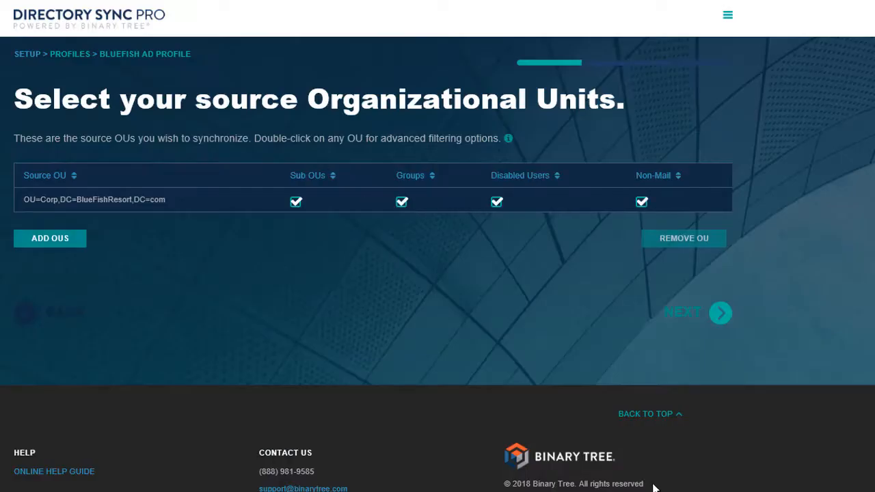
Finish the Bluefish AD wizard, then view the profile's Actions and its source connection Settings
click(719, 312)
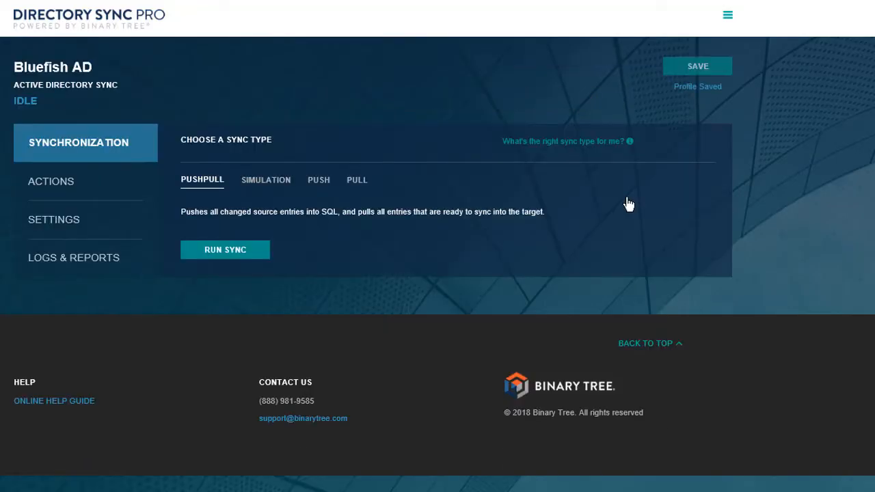
click(50, 181)
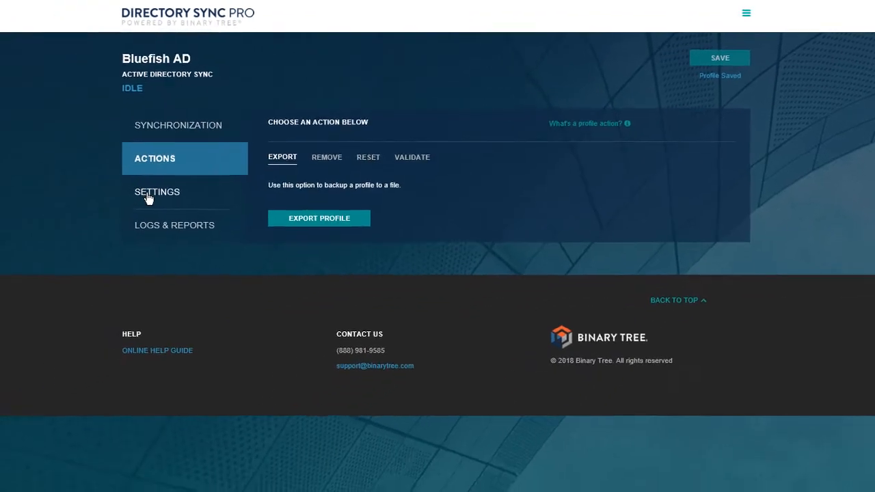
click(156, 191)
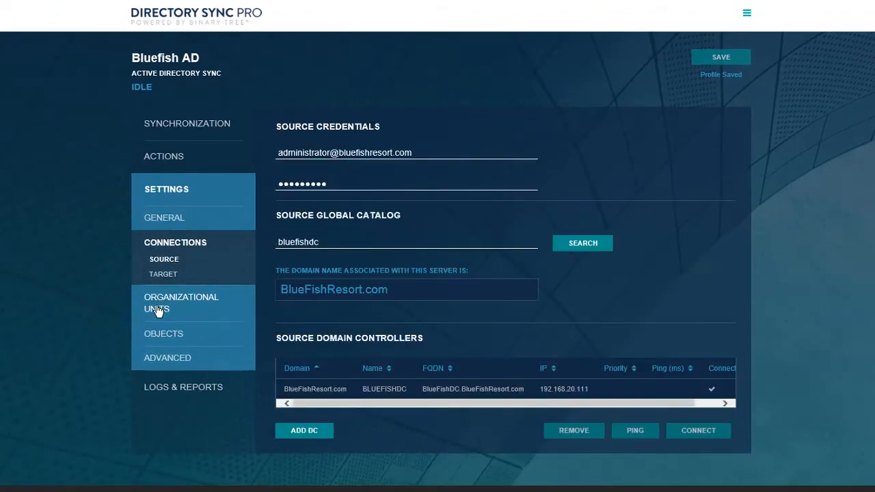